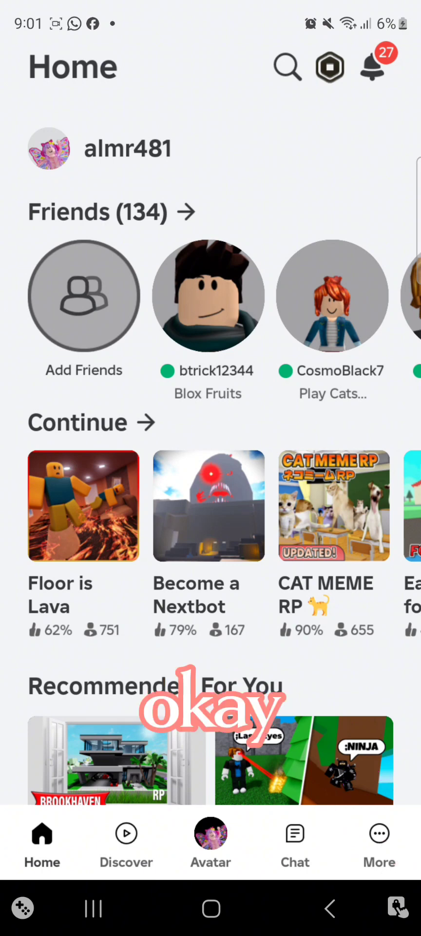
- Open Creator Hub through the Create option in the More menu
click(379, 842)
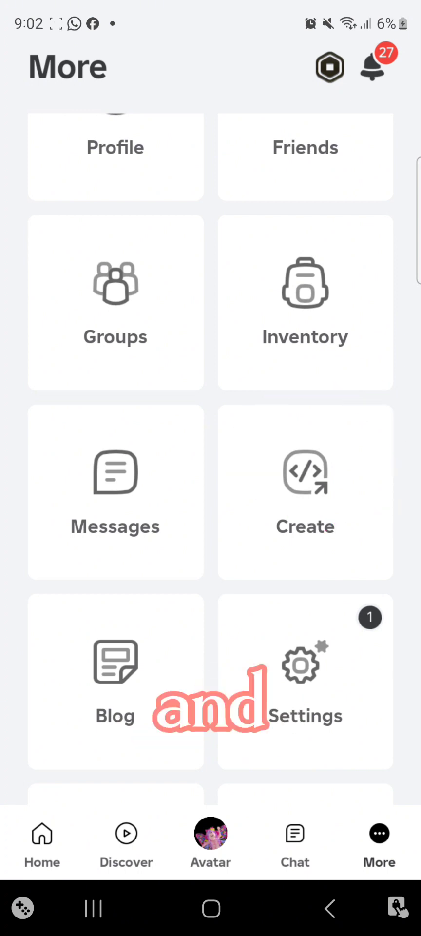
click(304, 490)
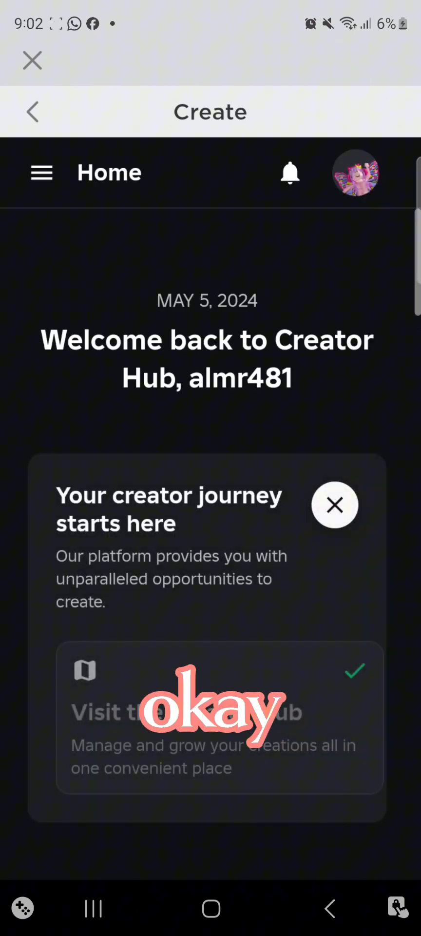
- Open the Creations dashboard from the site menu and show the Avatar Items tab
click(41, 173)
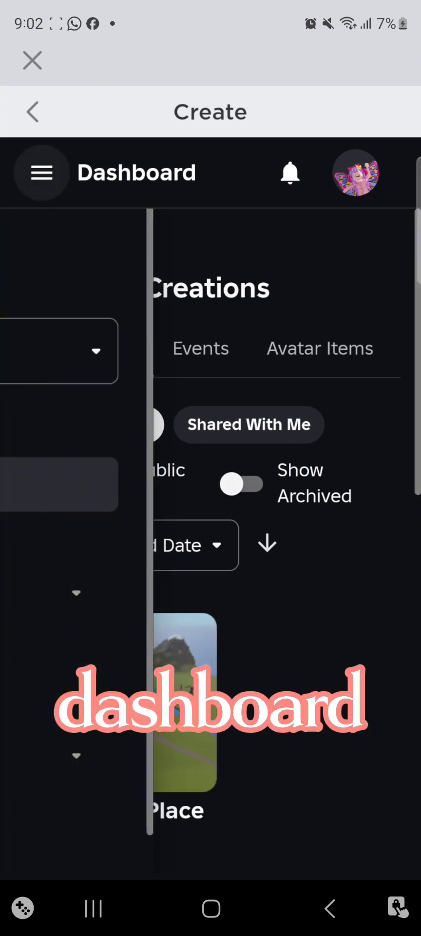
click(40, 172)
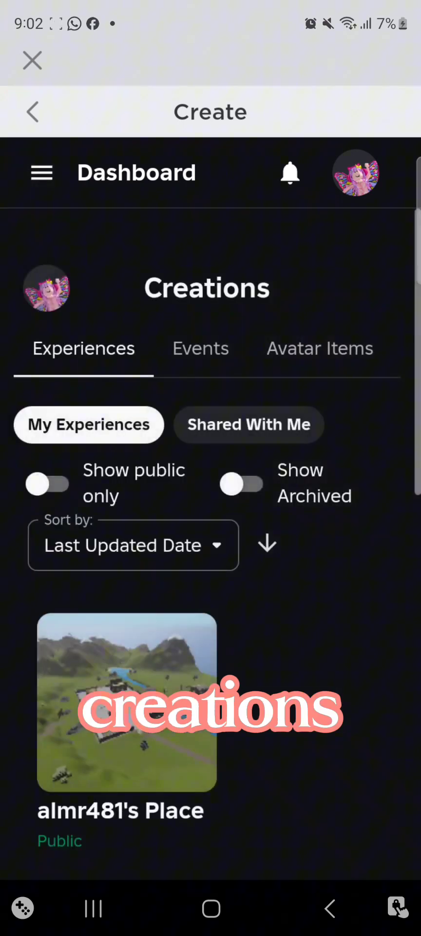
click(319, 348)
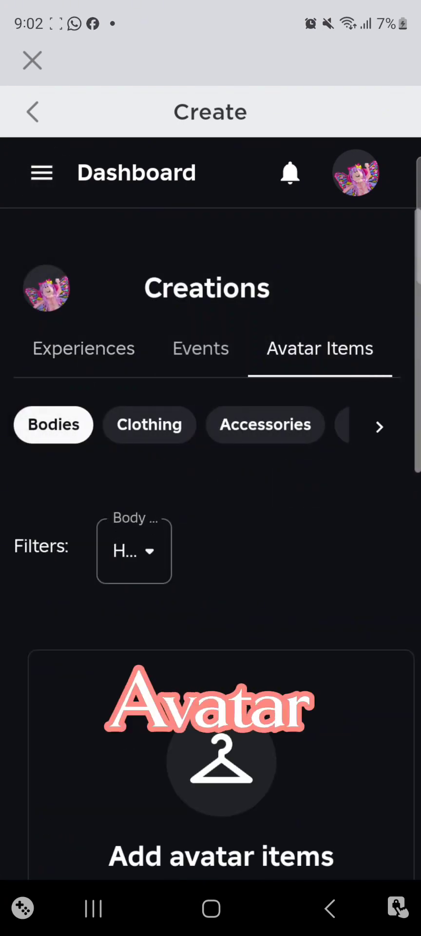
scroll(down, 3)
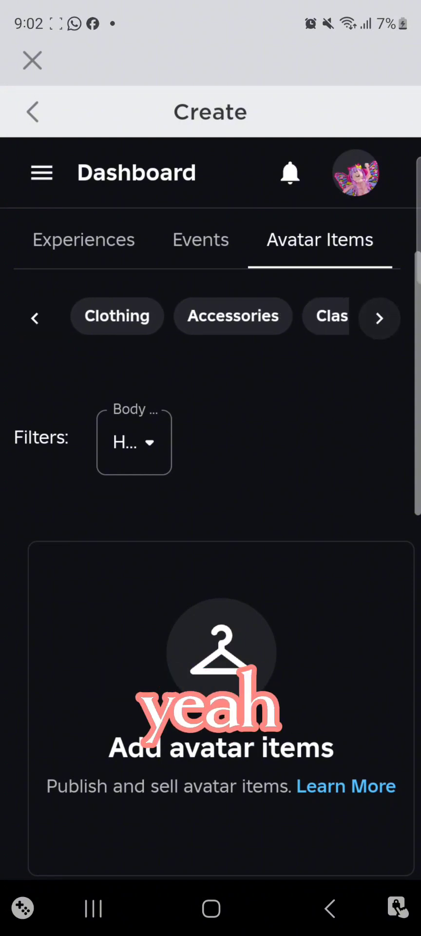
- Filter avatar items to Classic T-Shirts and bring up the upload form
click(333, 316)
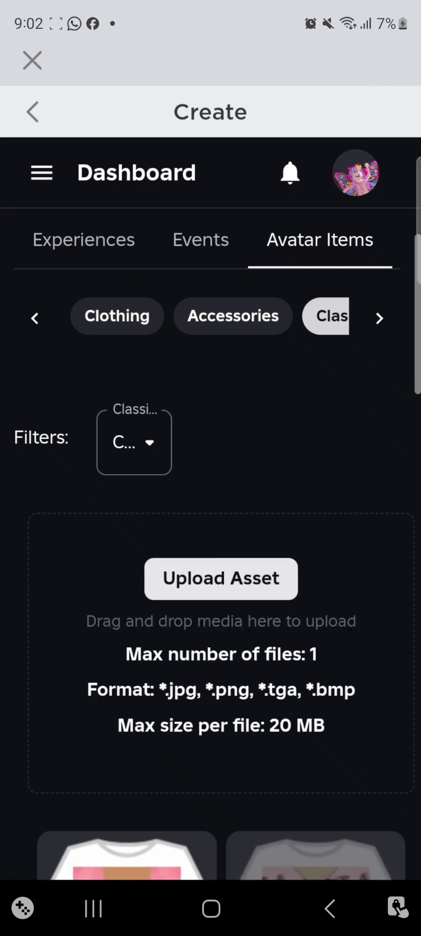
scroll(down, 3)
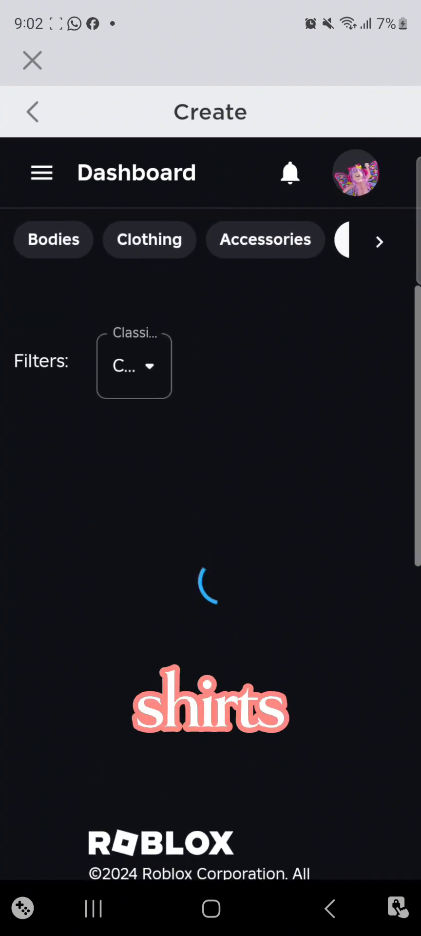
click(134, 364)
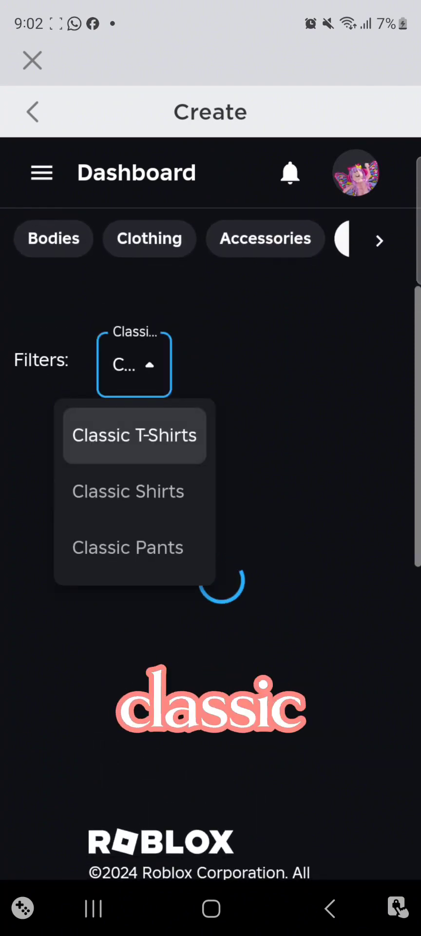
scroll(down, 3)
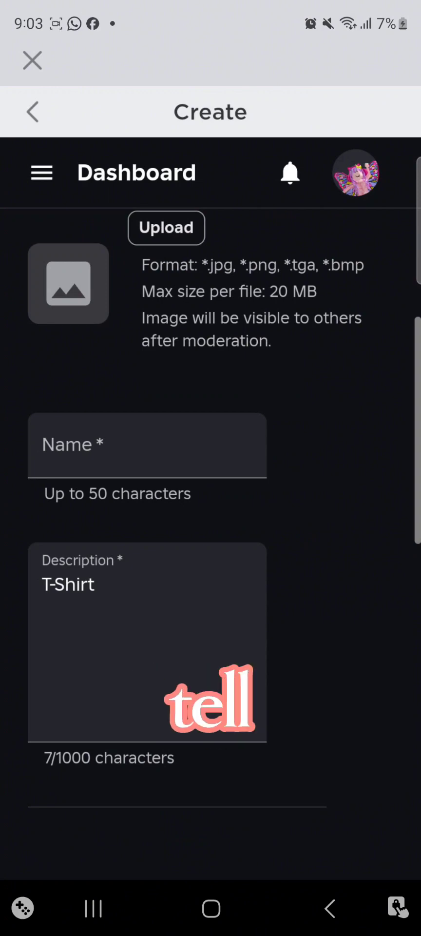
- Attach the shirt image from recent photos and clear the auto-filled Name
click(166, 228)
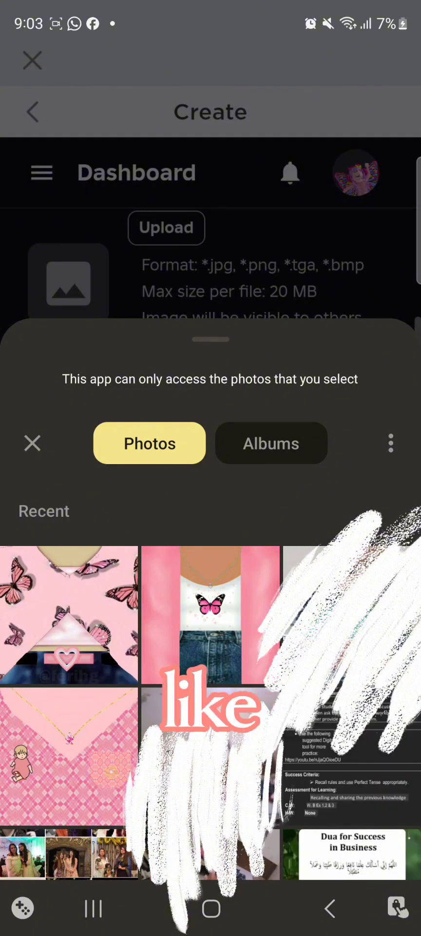
click(68, 615)
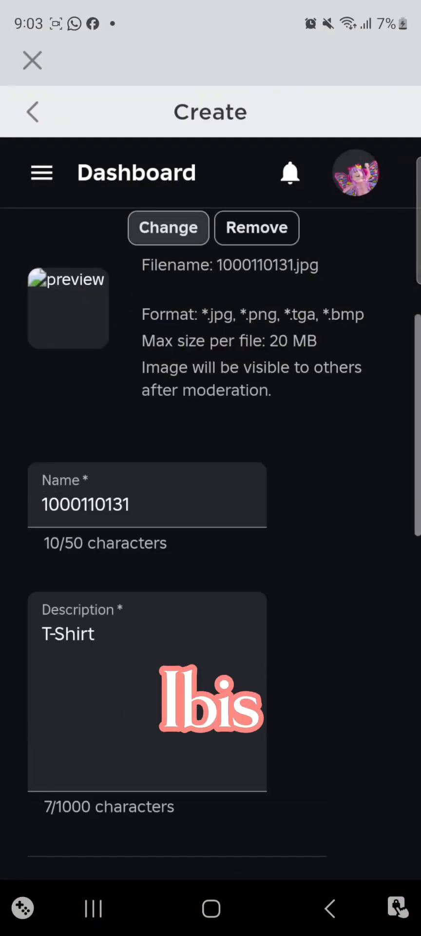
click(146, 505)
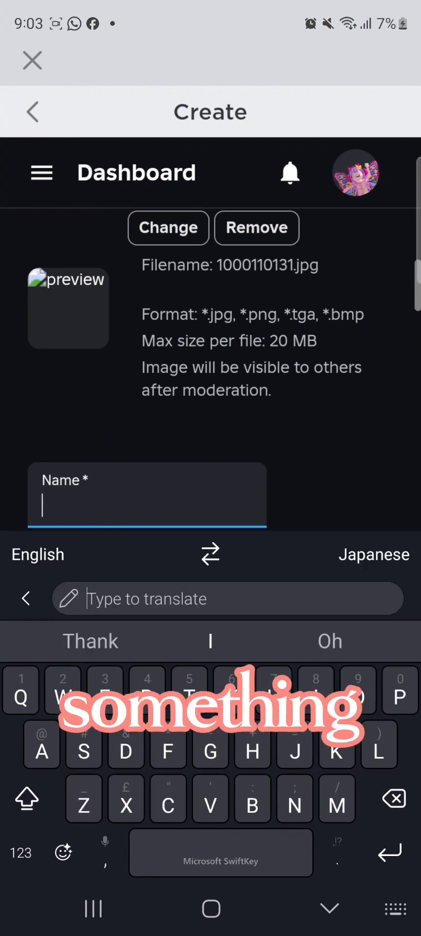
- Enter the Japanese name かわいいTシャツ using the translator's t-shirt suggestion
text(Cut)
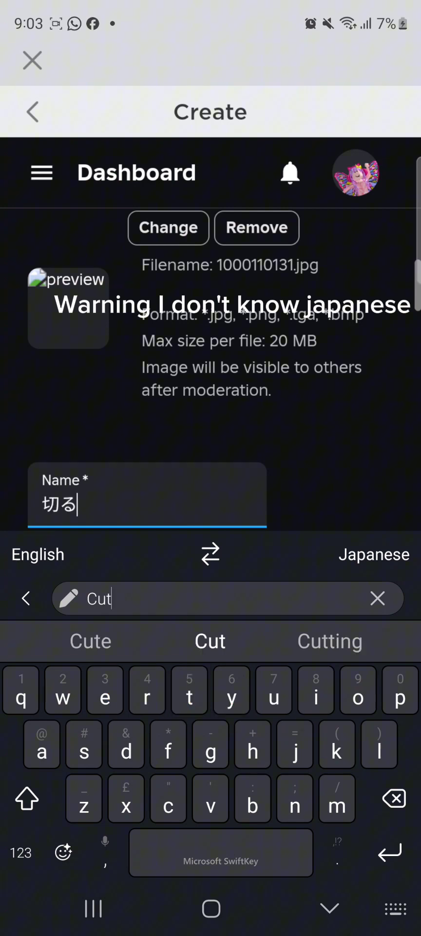
text(e t-sh)
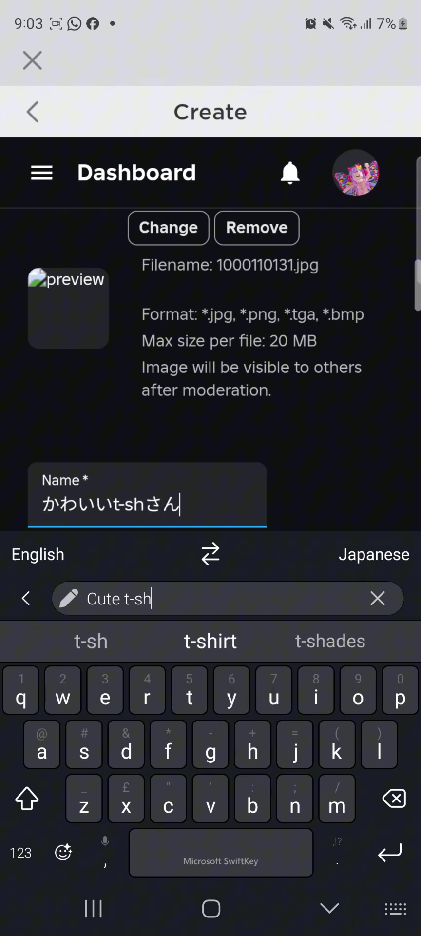
click(210, 641)
text(H)
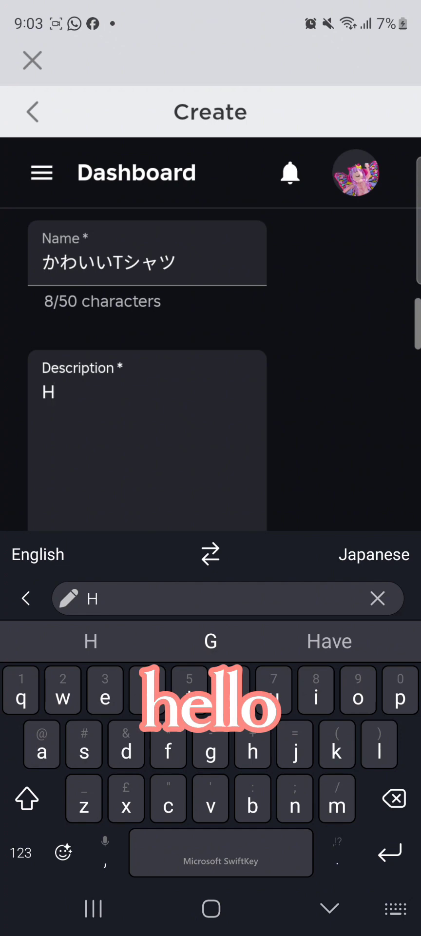
- Enter a Japanese 'hello' description and confirm かわいいTシャツ is listed as Offsale
text(ell)
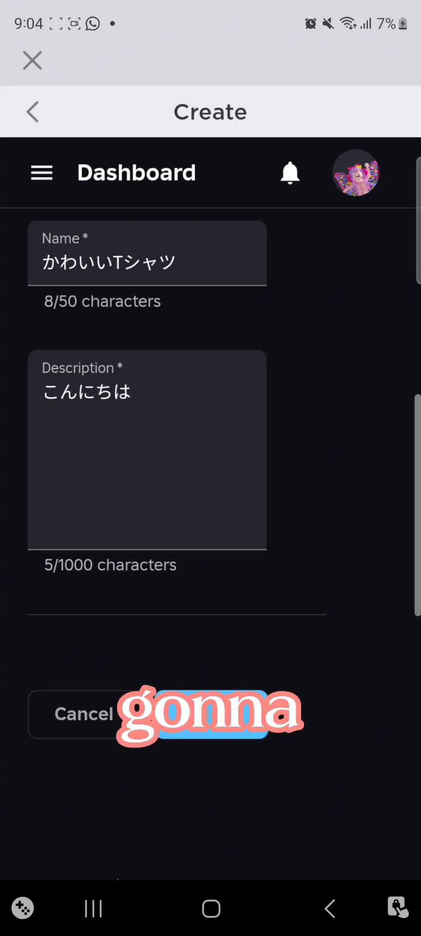
scroll(down, 3)
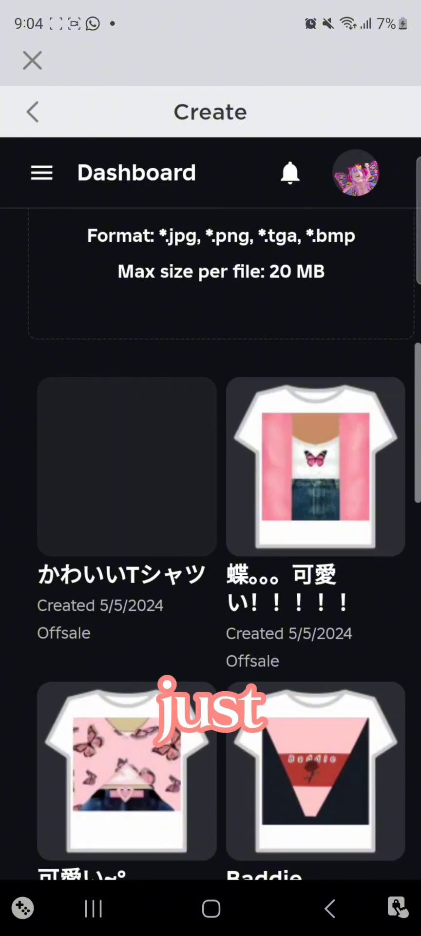
- In かわいいTシャツ's settings, try a sale price of 2, then turn On Sale off
click(126, 465)
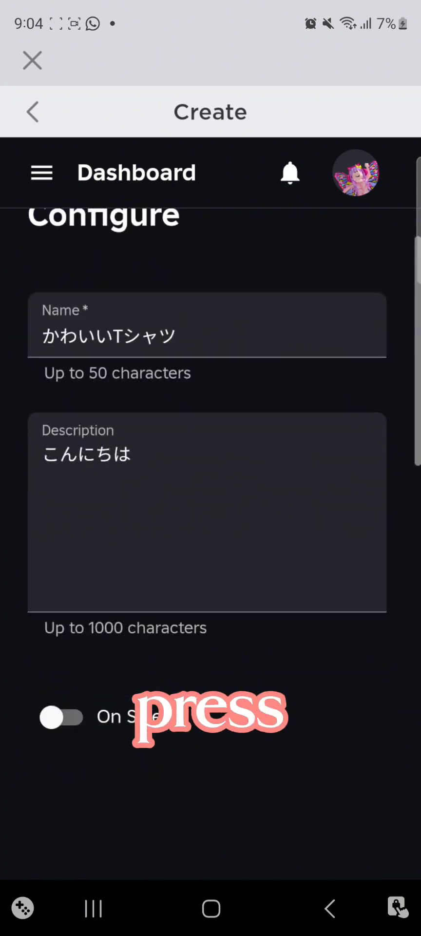
click(62, 717)
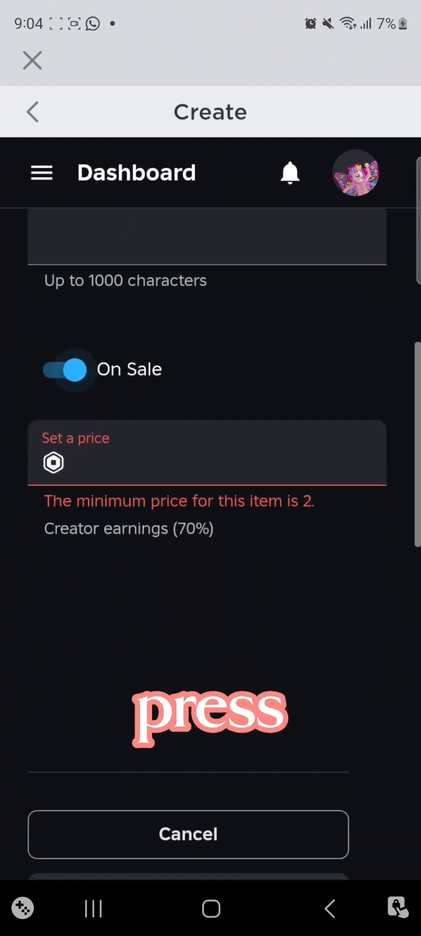
text(2)
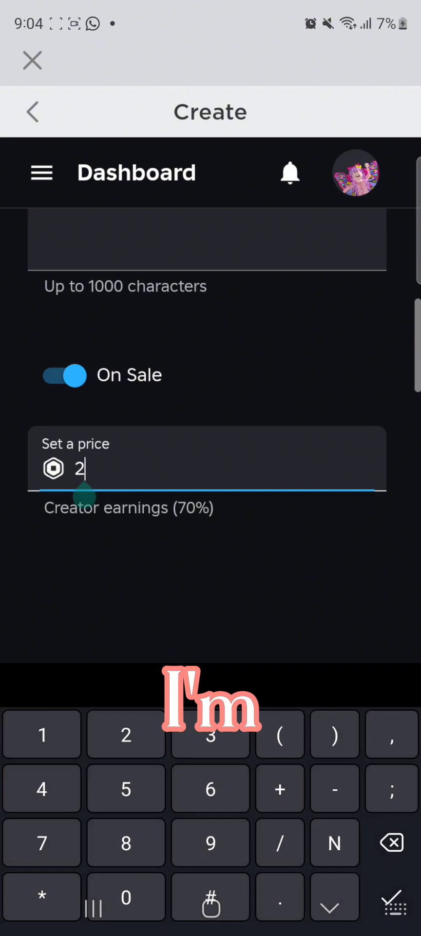
click(64, 375)
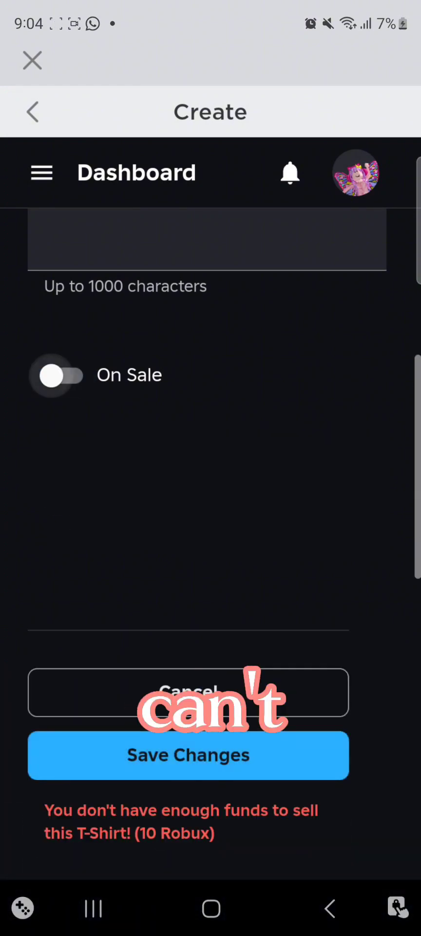
- Save the T-shirt still offsale and return to the app's More page
click(188, 755)
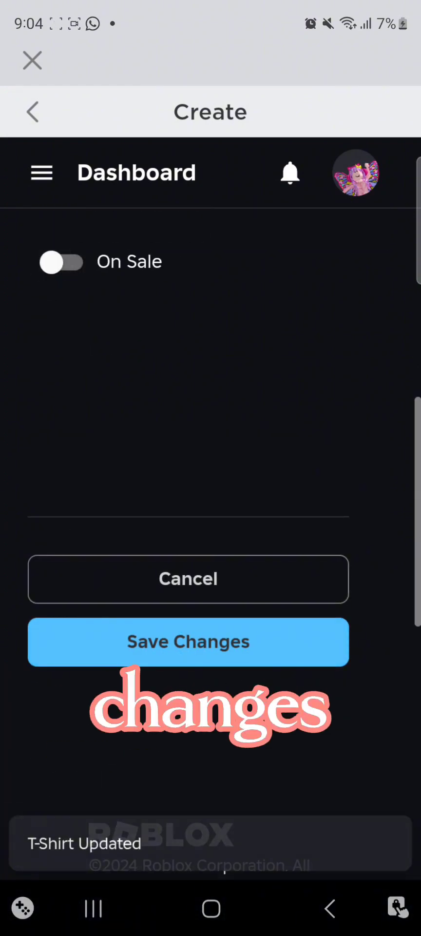
scroll(down, 3)
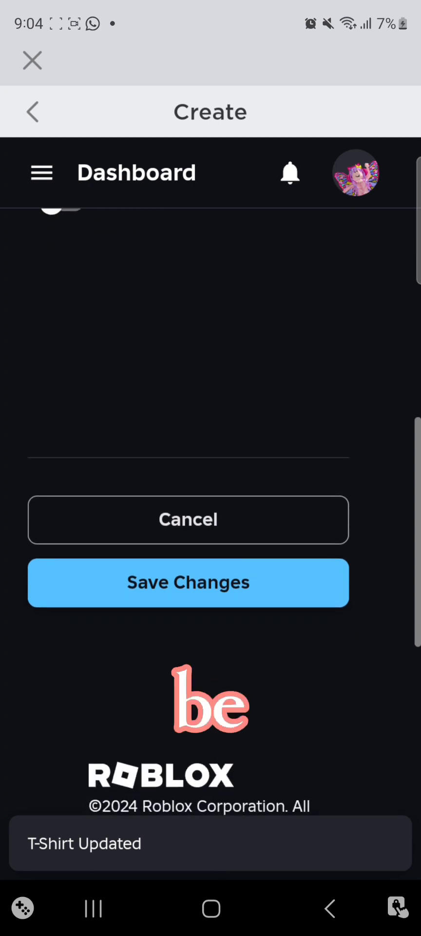
scroll(down, 3)
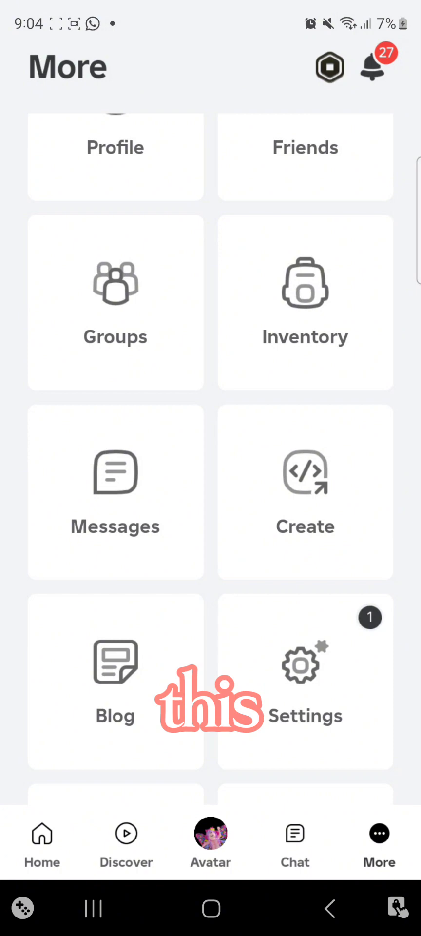
- Briefly open the Avatar Marketplace, then return to the Home page
click(210, 841)
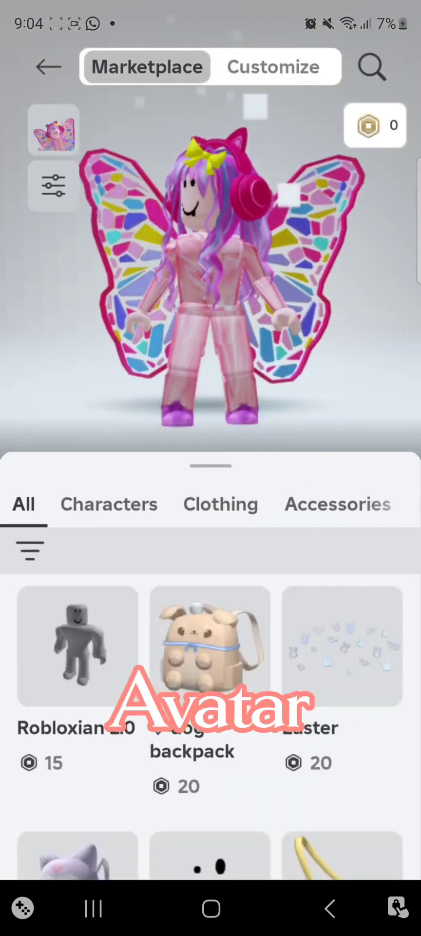
click(274, 66)
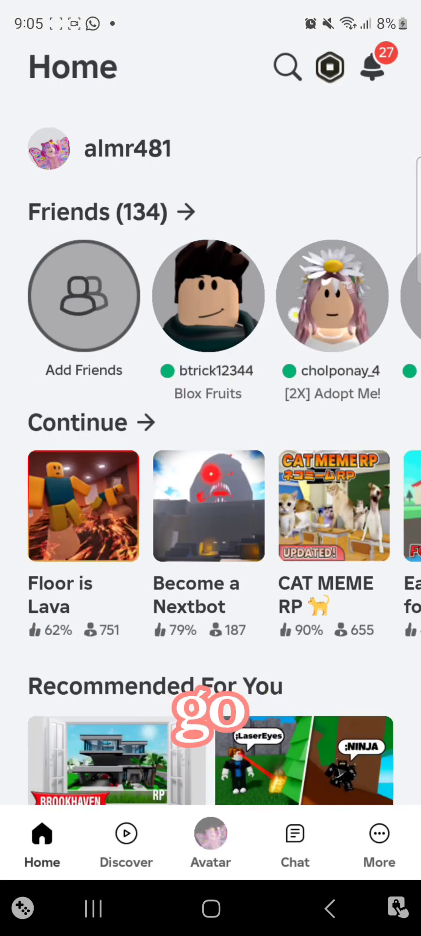
- Try on owned classic T-shirts, wear the butterfly one, and view the classic pants
click(210, 842)
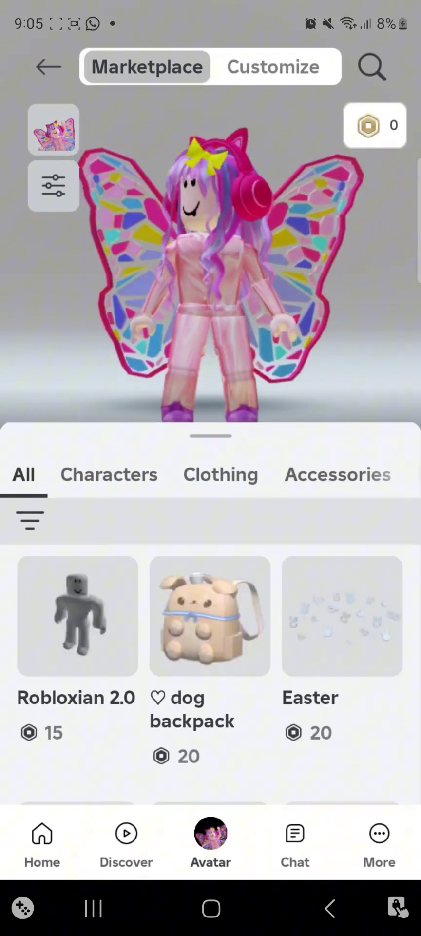
click(274, 67)
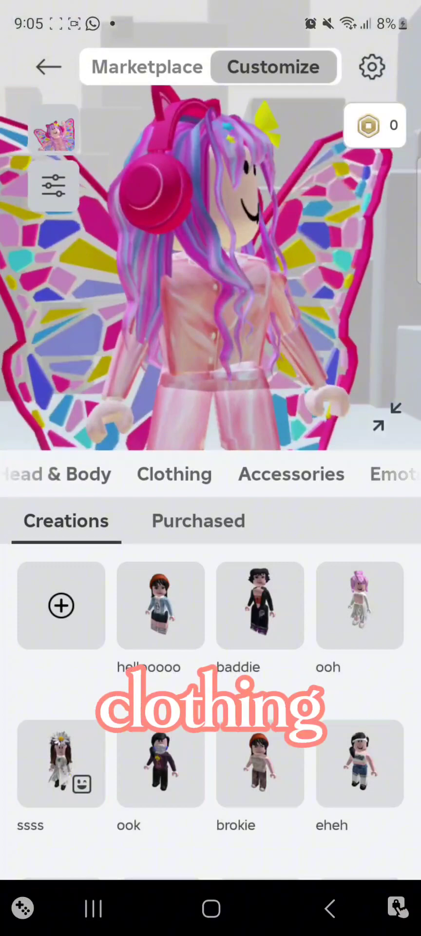
click(174, 473)
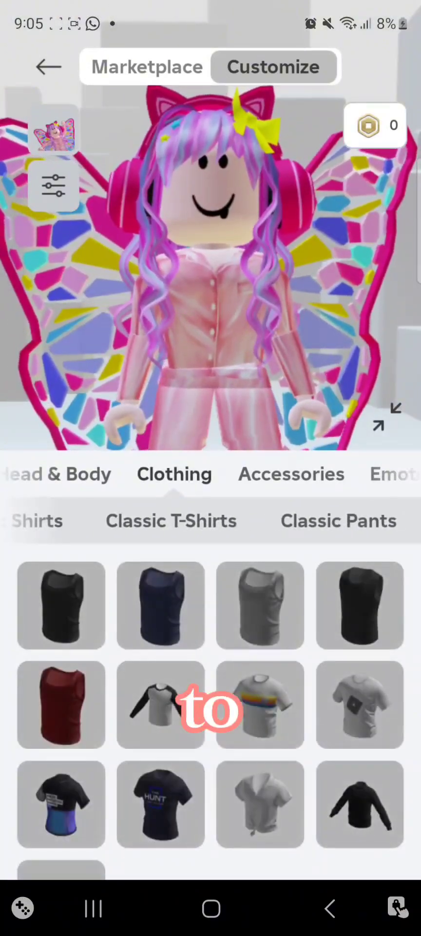
click(171, 520)
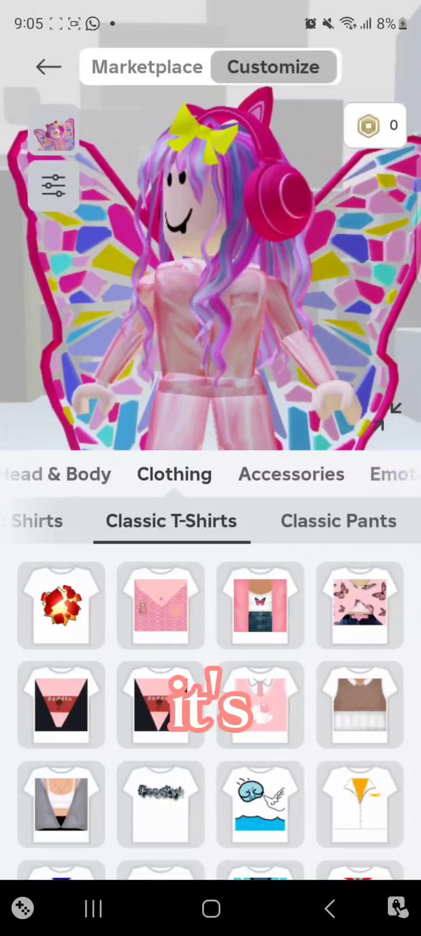
click(160, 604)
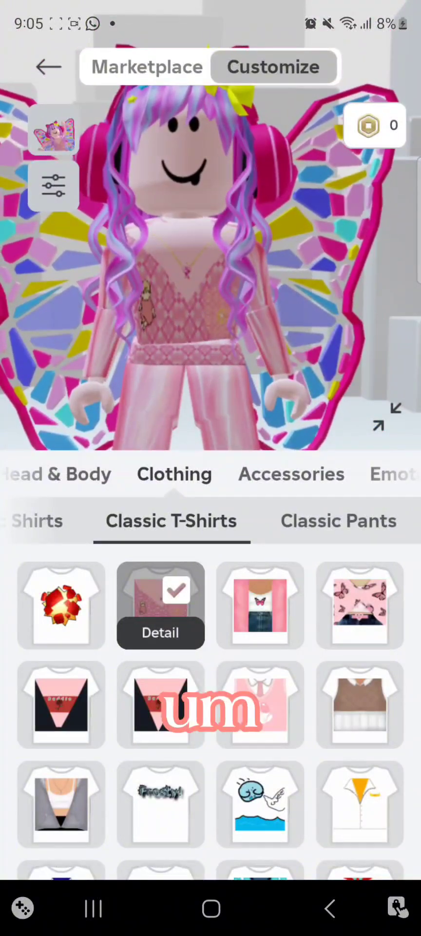
click(259, 605)
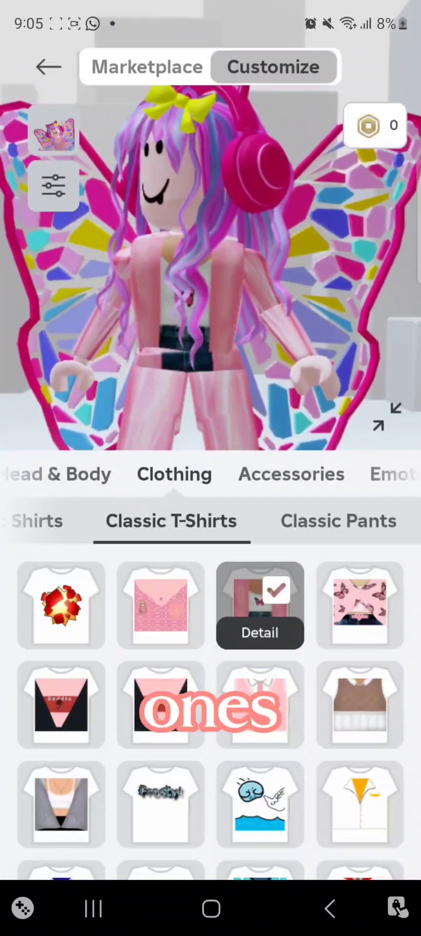
click(338, 521)
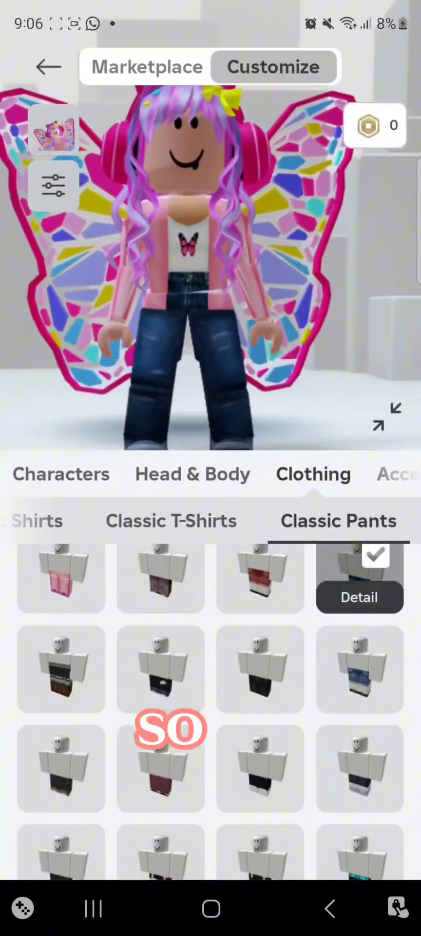